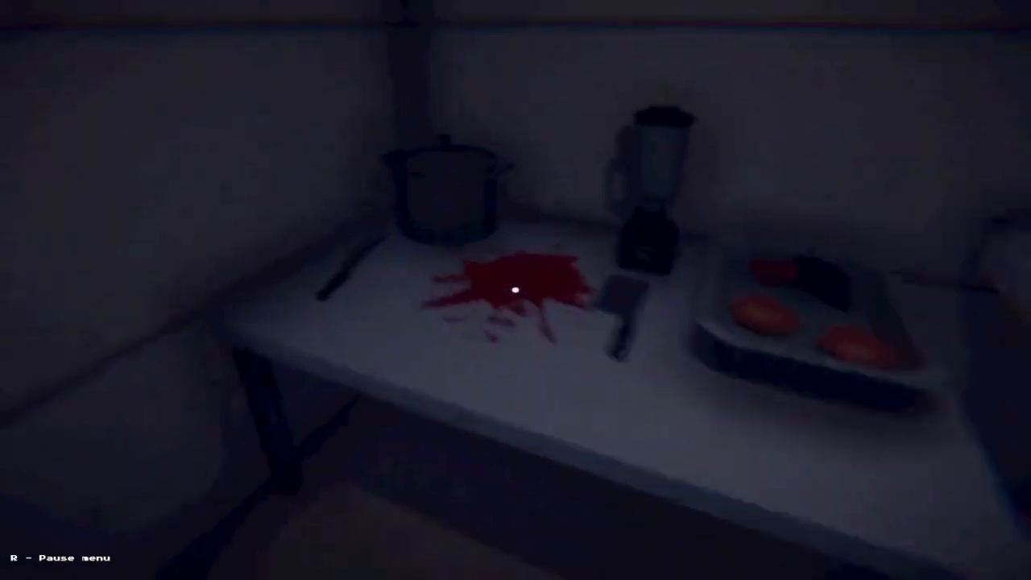
{"action": "mouse_move", "coordinate": [516, 290]}
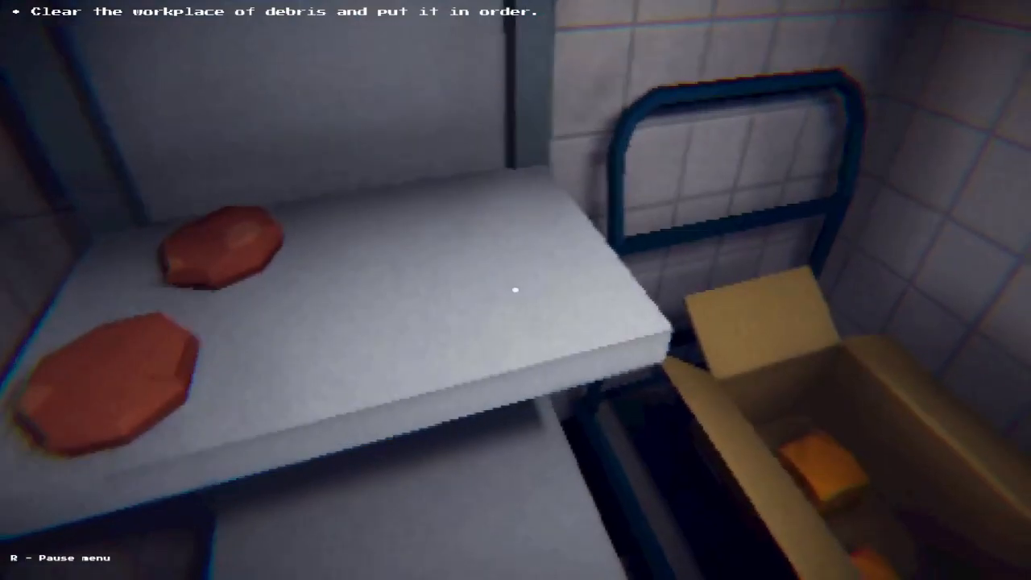
{"action": "mouse_move", "coordinate": [515, 290]}
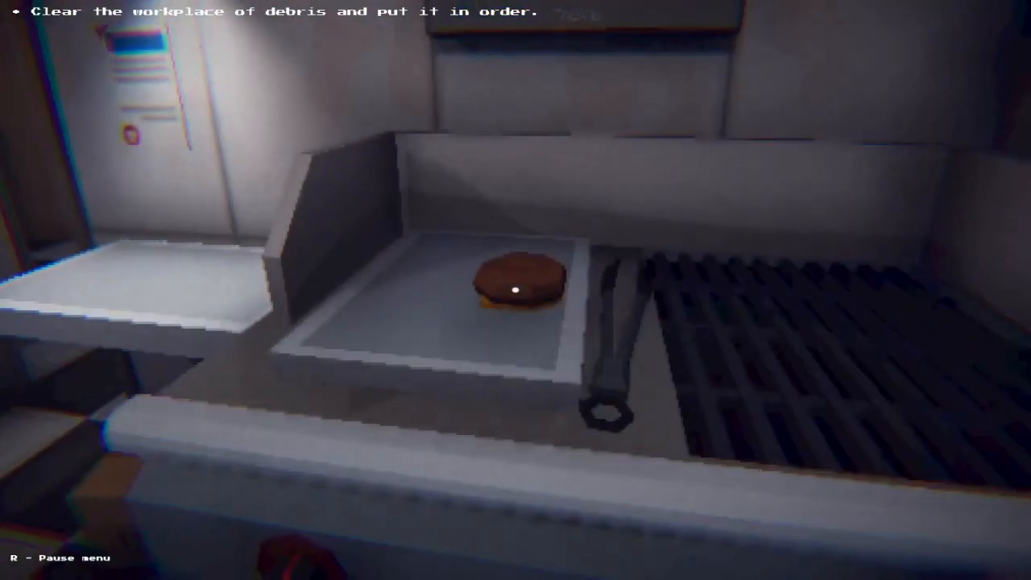
{"action": "mouse_move", "coordinate": [516, 290]}
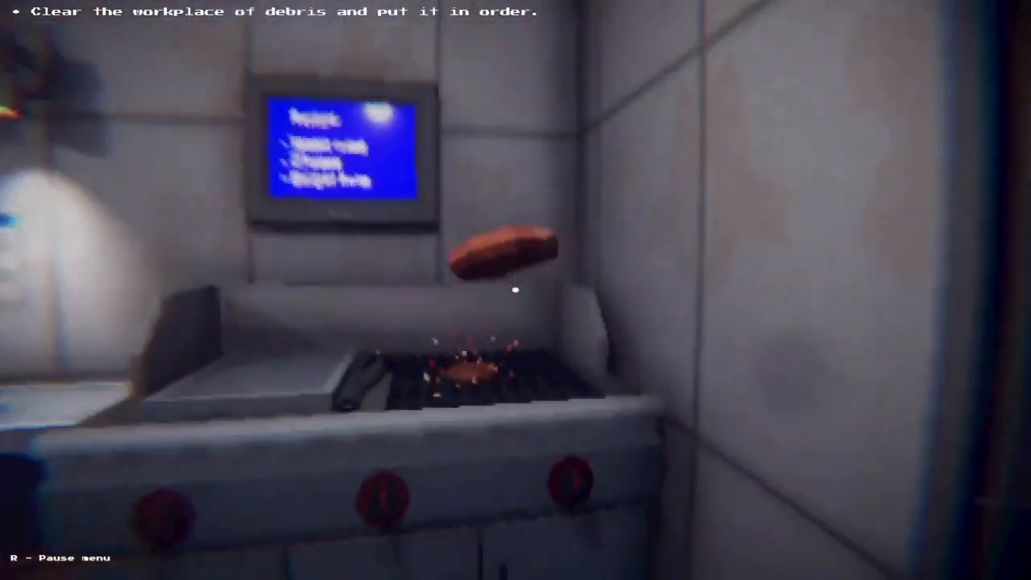
{"action": "mouse_move", "coordinate": [515, 290]}
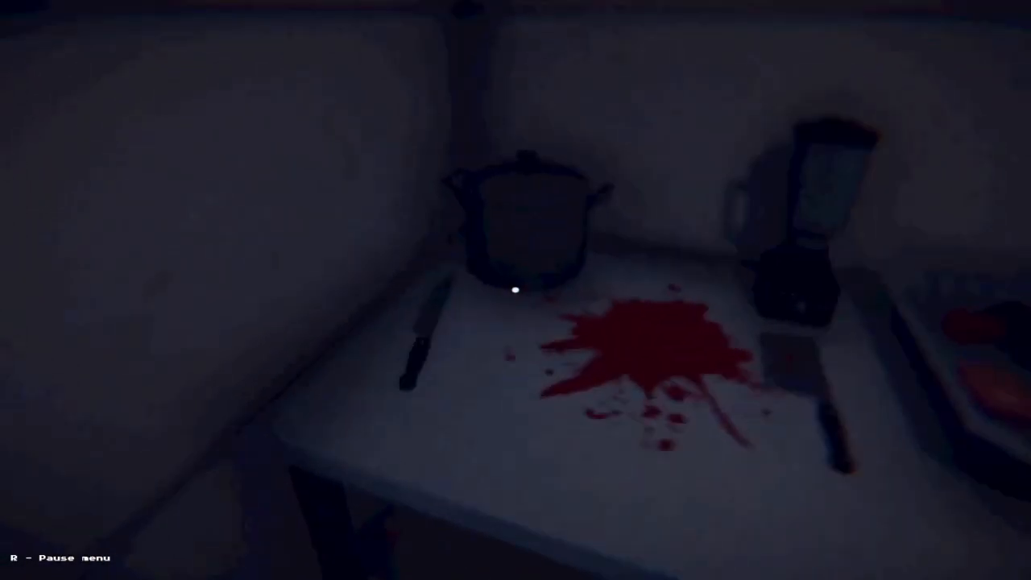
{"action": "mouse_move", "coordinate": [515, 290]}
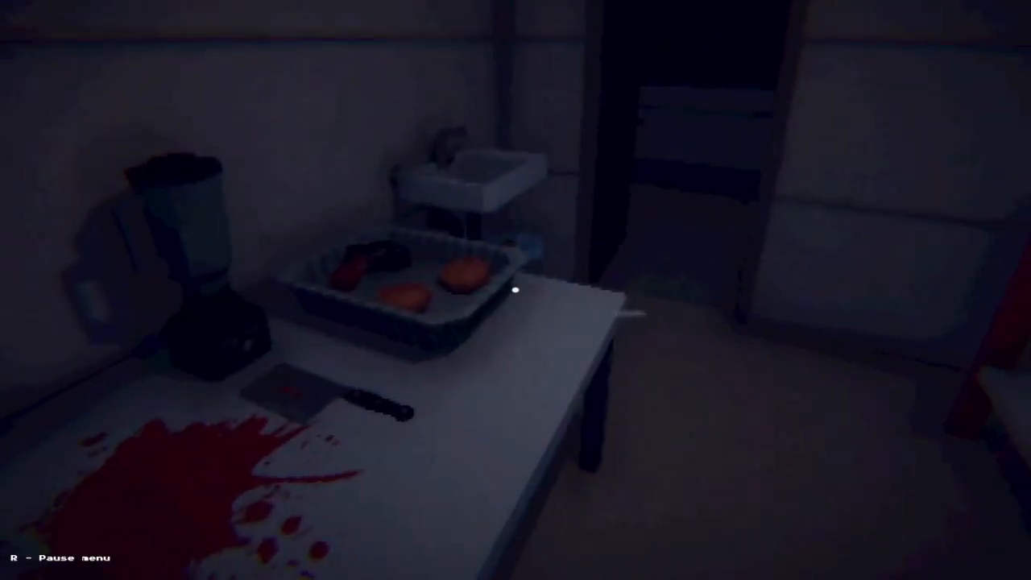